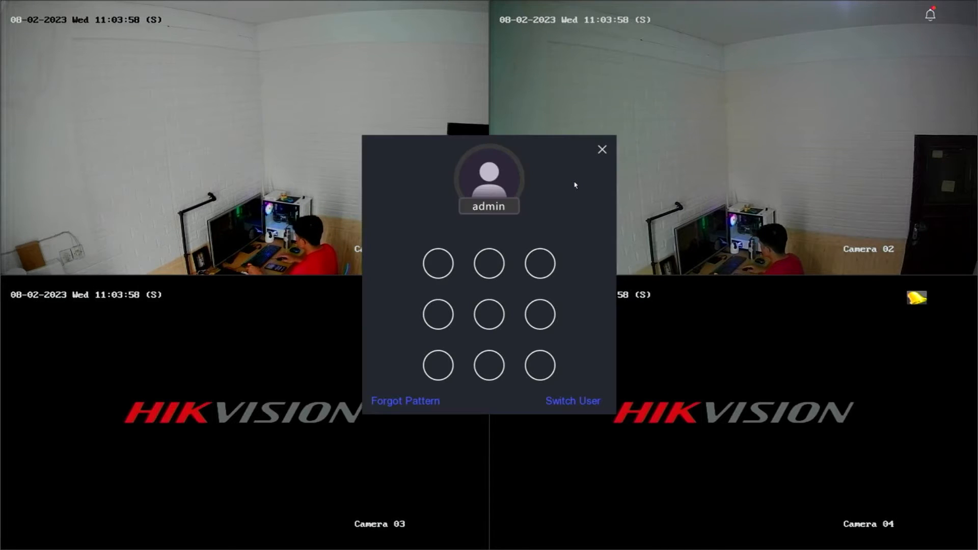
- Log in with the admin unlock pattern and go to the recorder's Configuration settings
left_click_drag(488, 263, 488, 365)
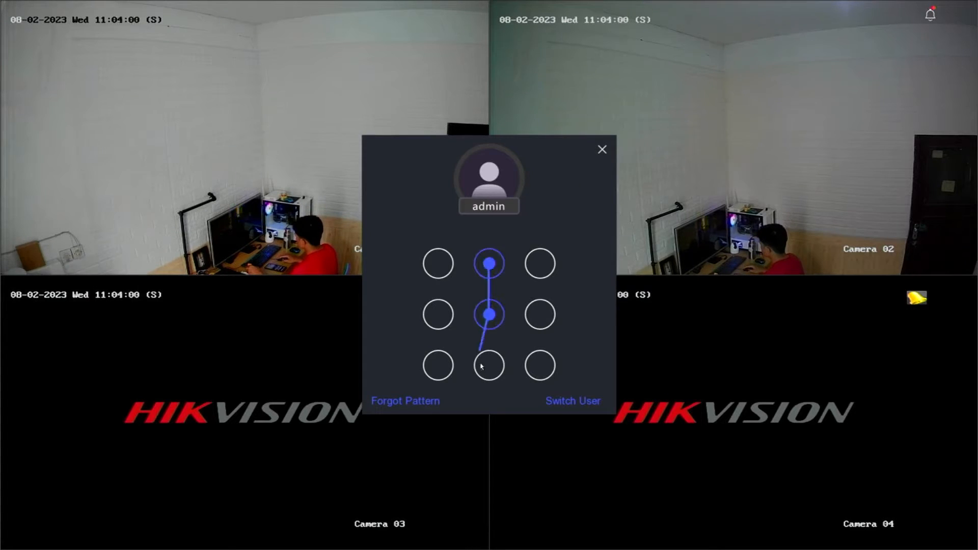
left_click(488, 366)
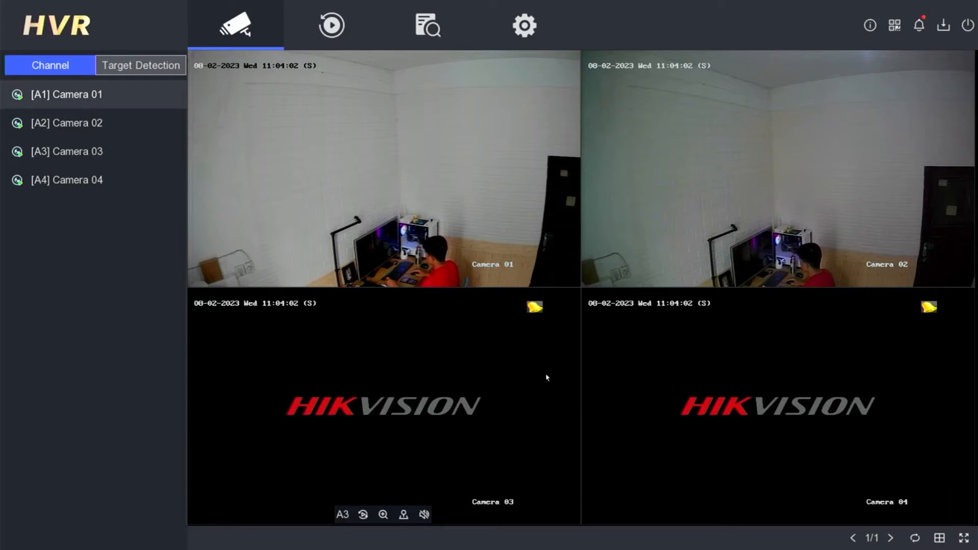
mouse_move(524, 25)
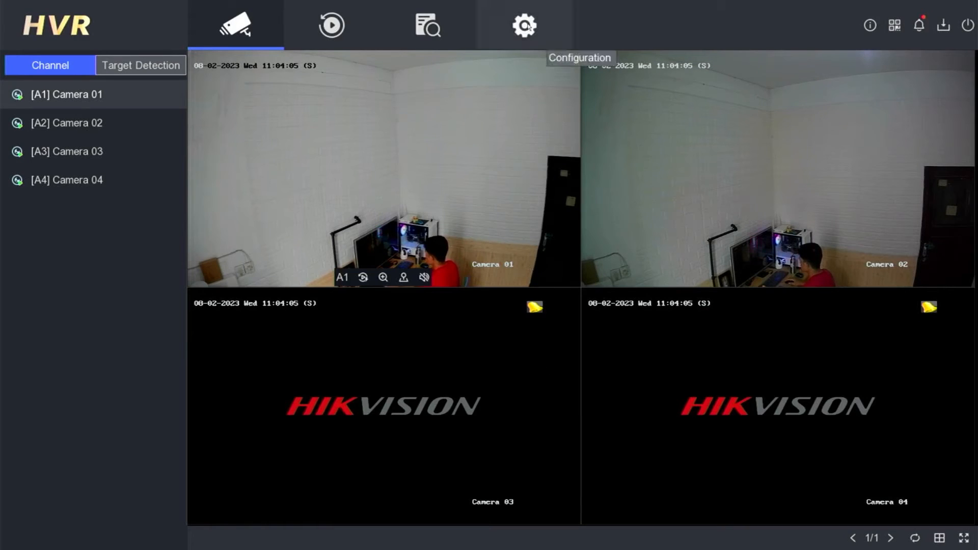
left_click(524, 24)
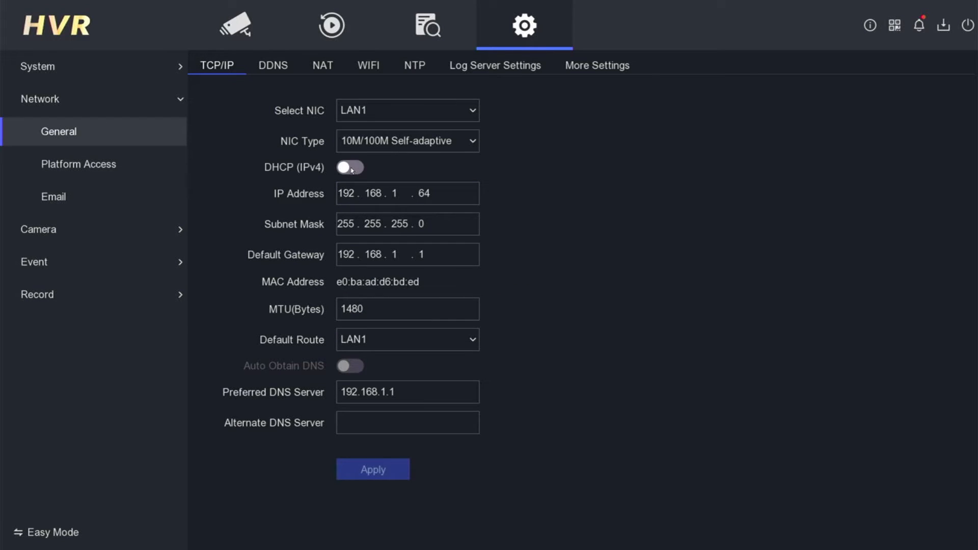
- Enable DHCP (IPv4) on LAN1 and apply, obtaining address 192.168.1.102
left_click(349, 167)
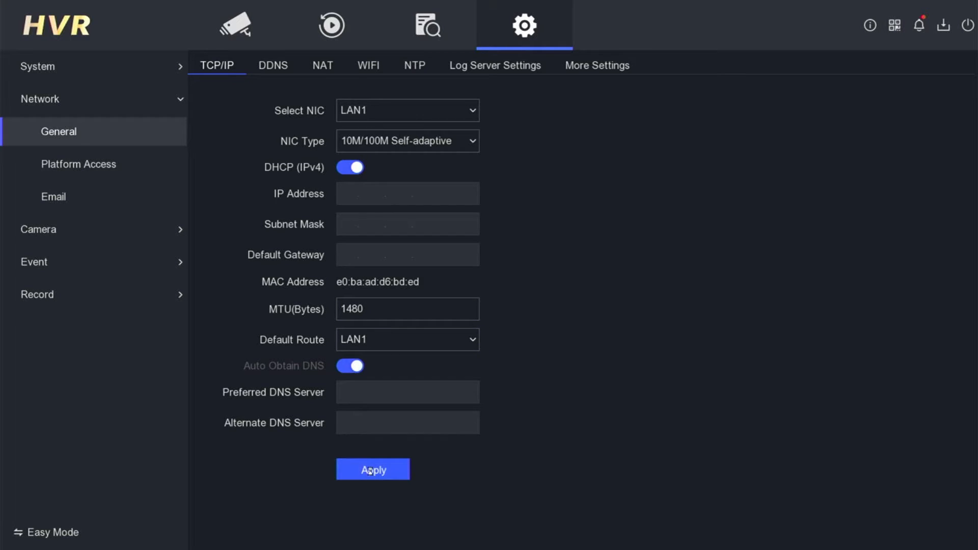
left_click(373, 469)
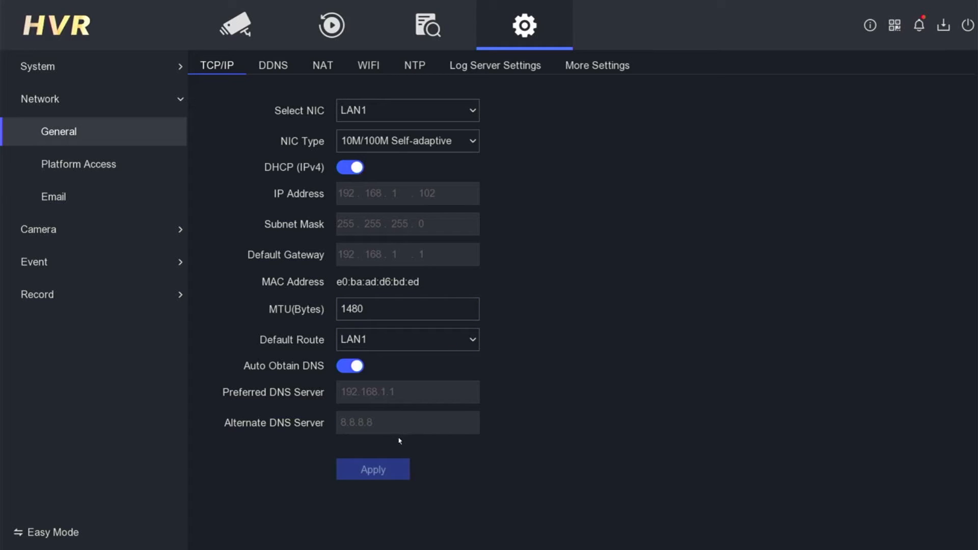
mouse_move(94, 164)
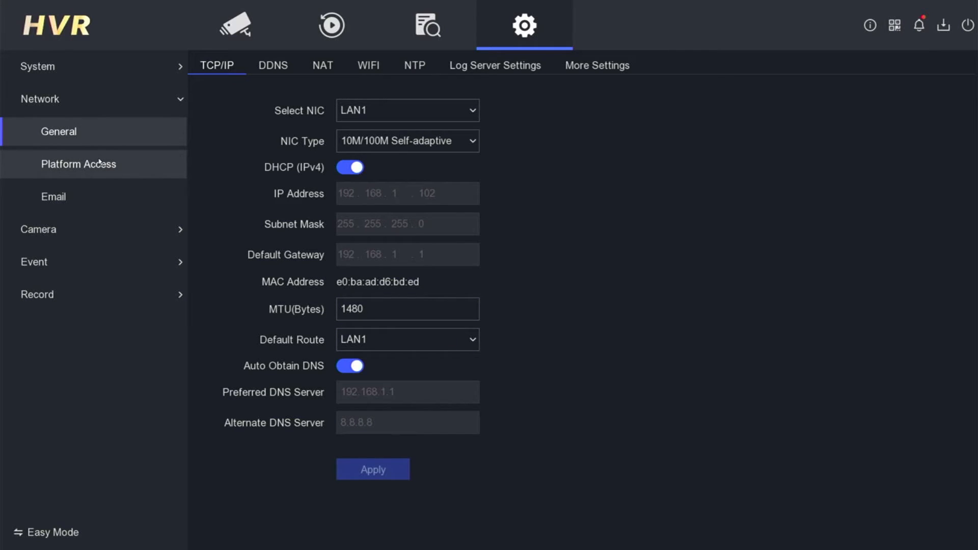
- In Platform Access, enable Hik-Connect and accept the service terms
left_click(78, 164)
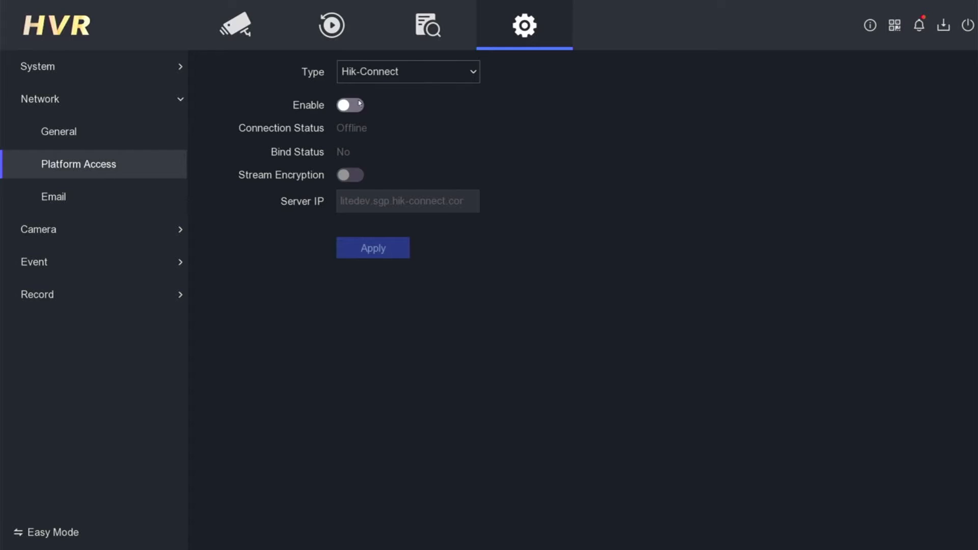
left_click(349, 104)
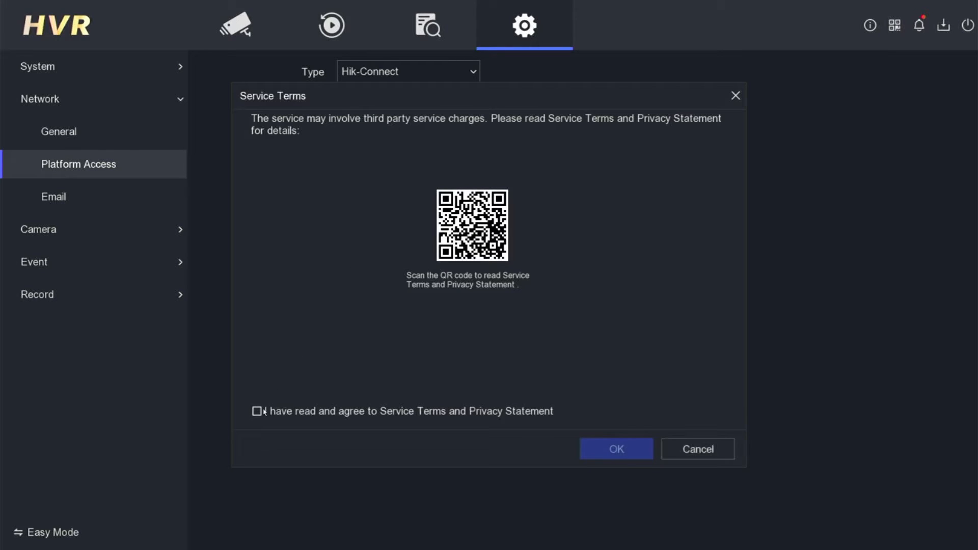
left_click(257, 411)
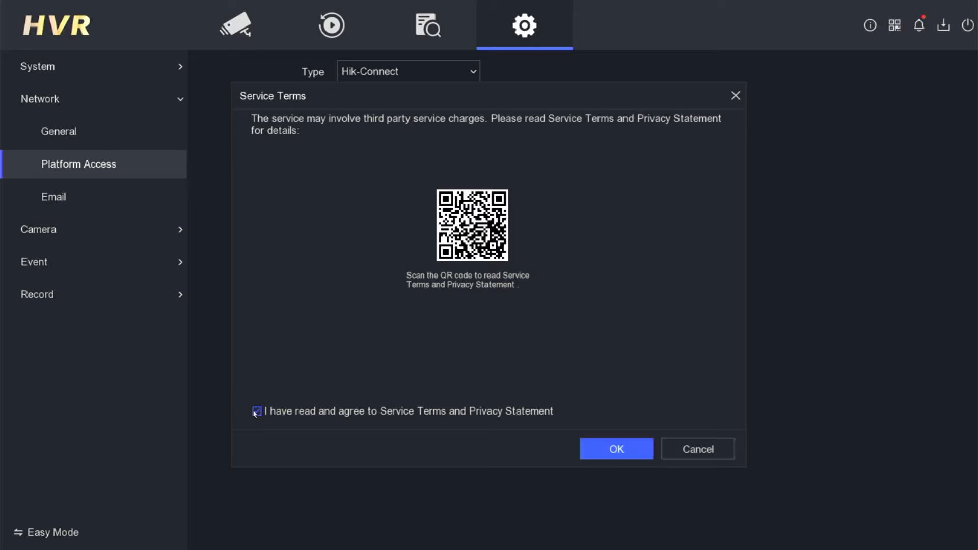
left_click(616, 448)
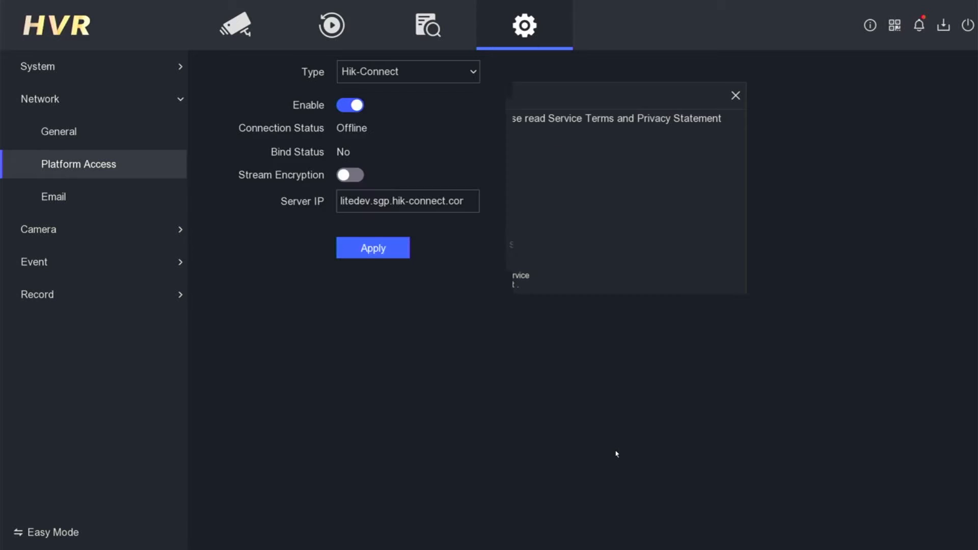
left_click(735, 96)
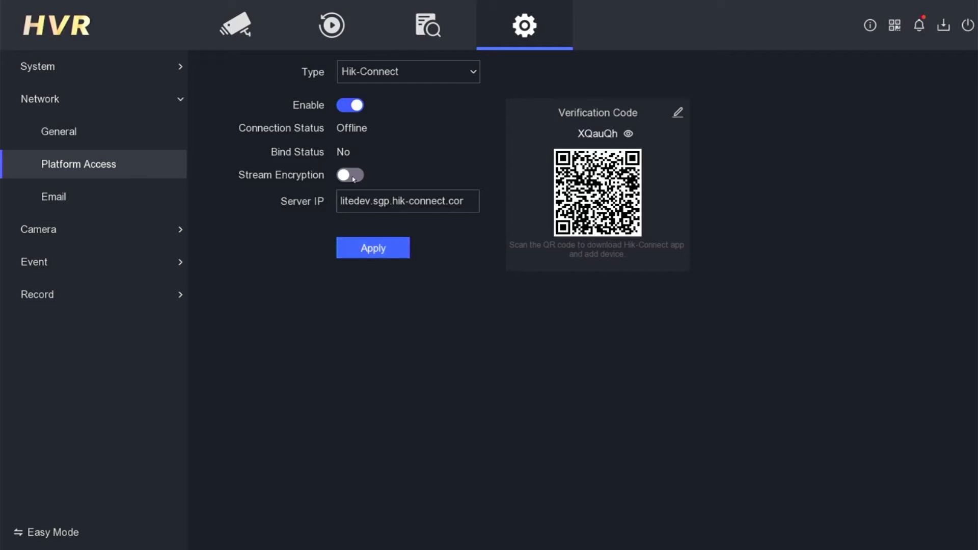
- Turn on stream encryption, acknowledge the warning and apply the Hik-Connect settings
left_click(350, 174)
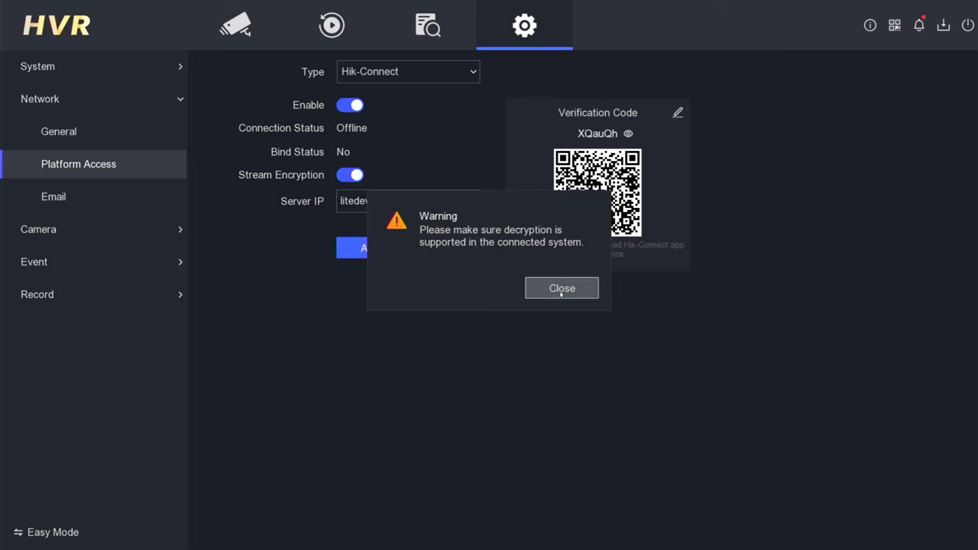
left_click(560, 288)
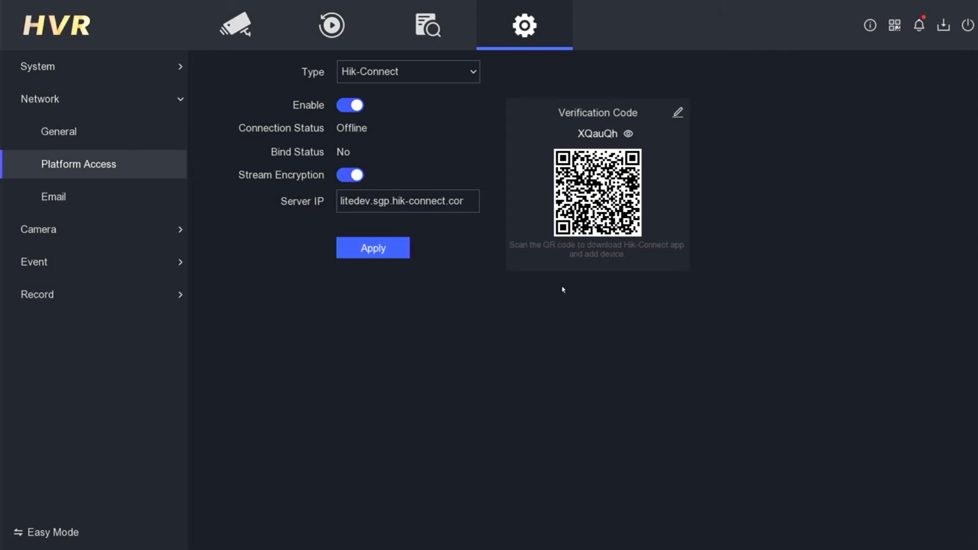
left_click(373, 248)
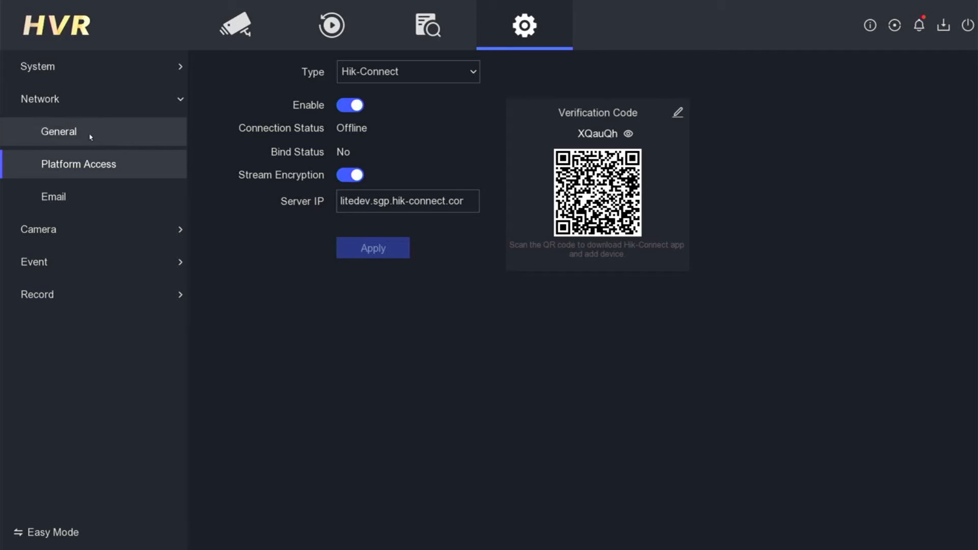
- Revisit Platform Access via Network General to confirm Hik-Connect status shows Online
left_click(59, 132)
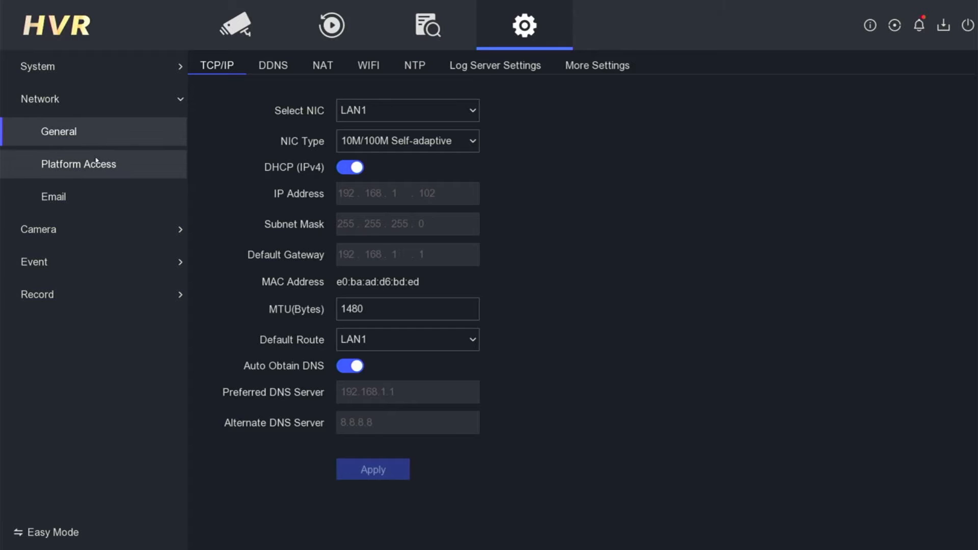
left_click(78, 163)
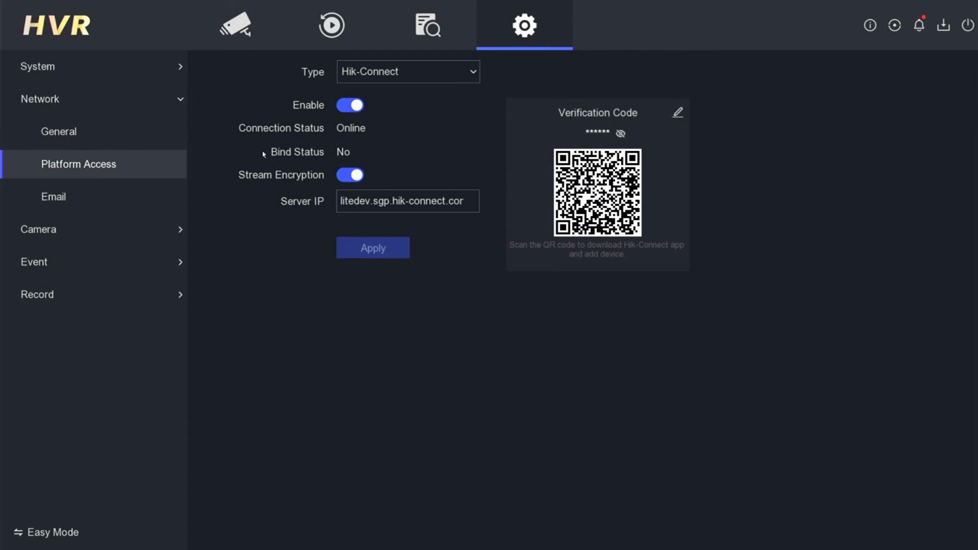
mouse_move(354, 136)
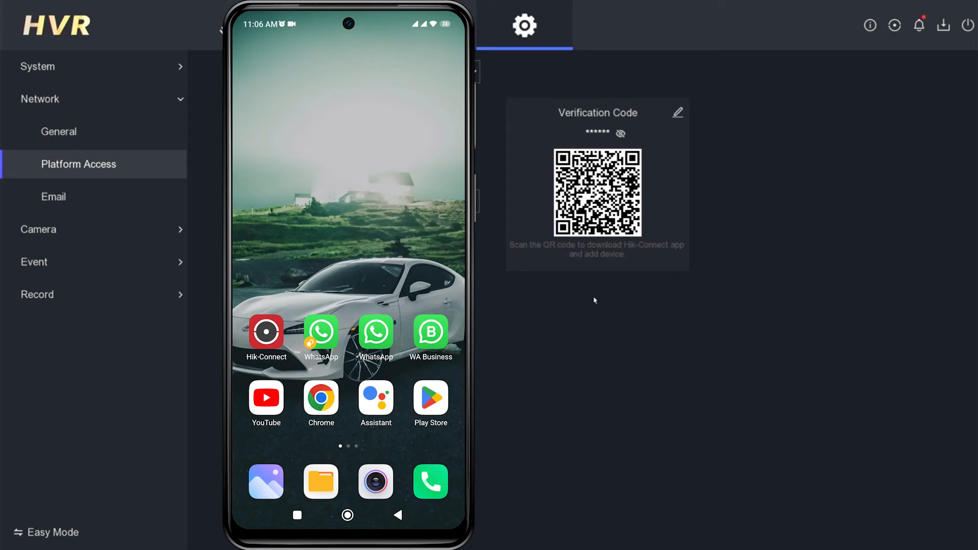
- Sign in to the Hik-Connect app with the account email and password
left_click(266, 332)
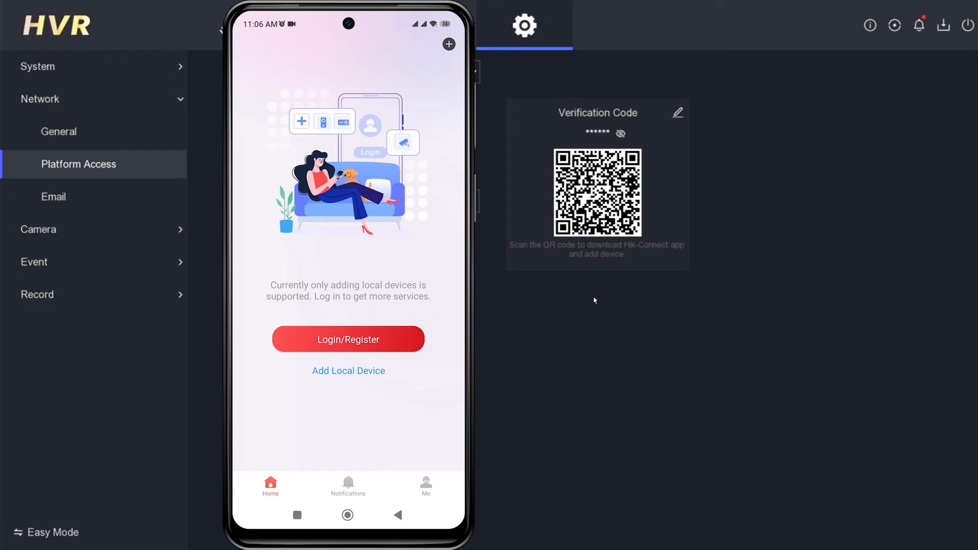
left_click(348, 339)
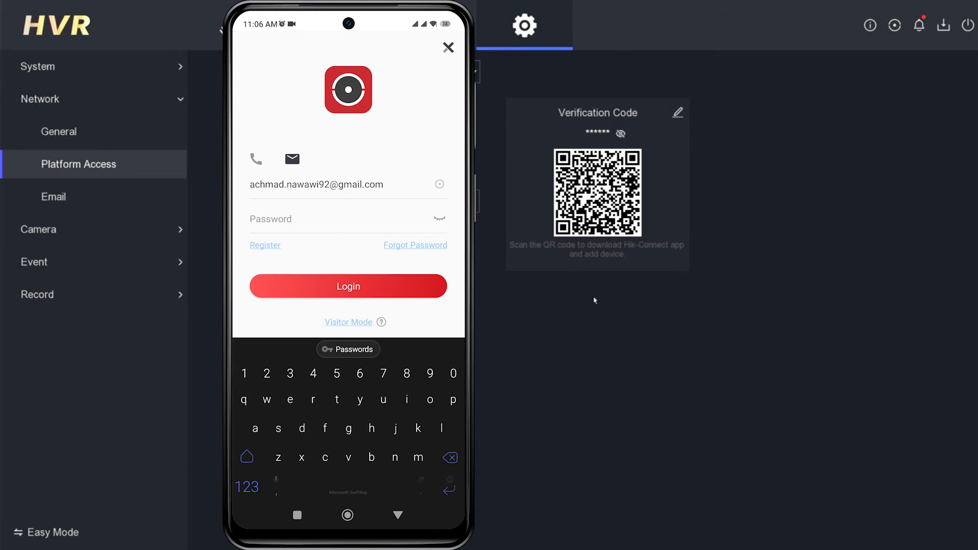
type("•")
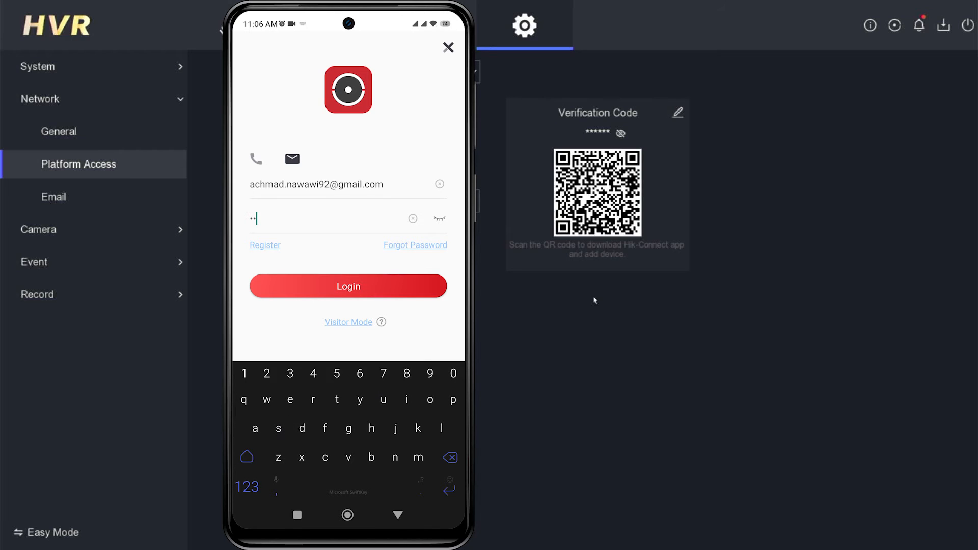
type("password")
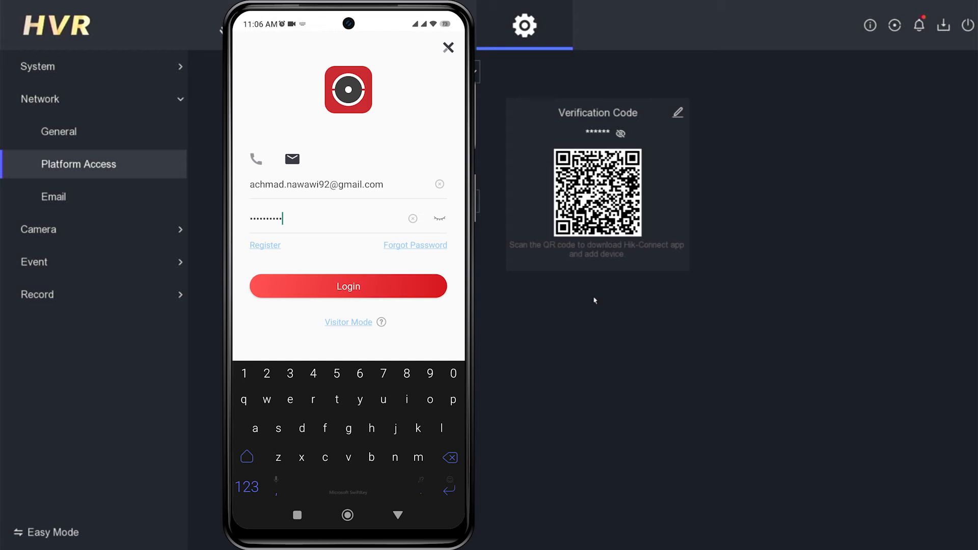
left_click(348, 286)
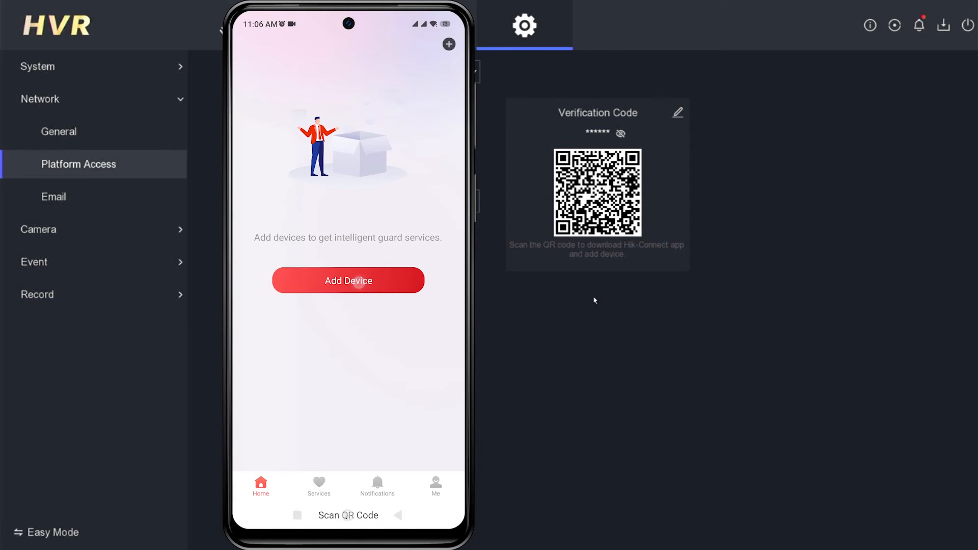
- Add the iDS-7204HUHI-M1-E recorder to the account by scanning its QR code
left_click(349, 280)
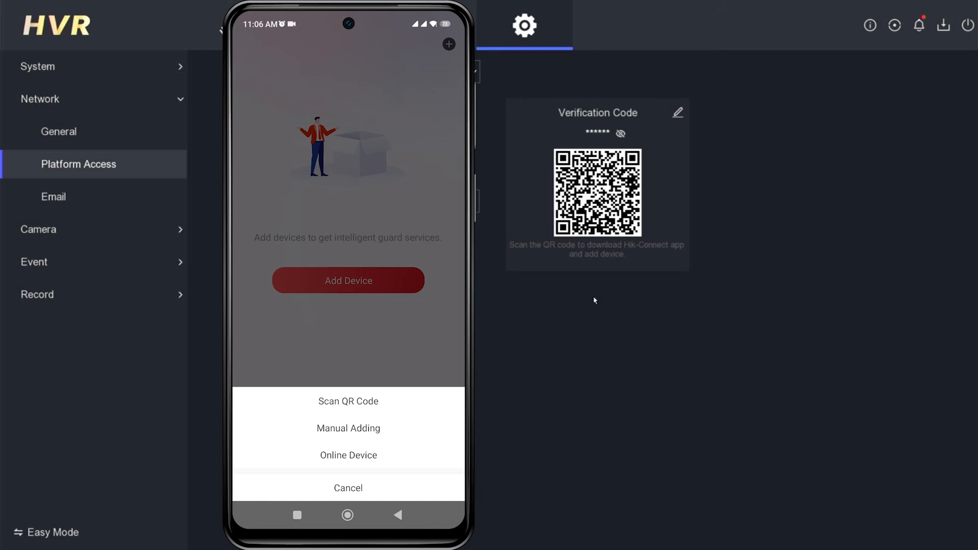
left_click(349, 401)
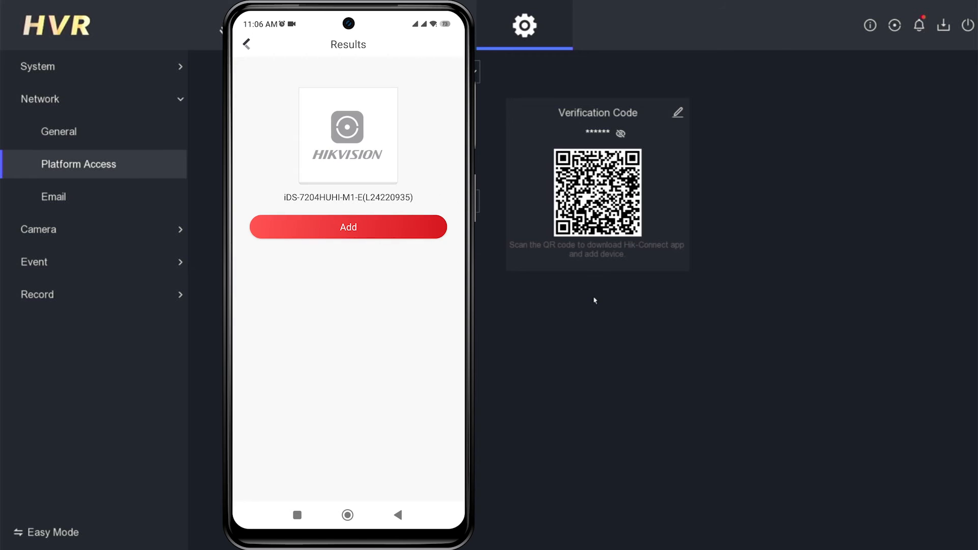
left_click(348, 227)
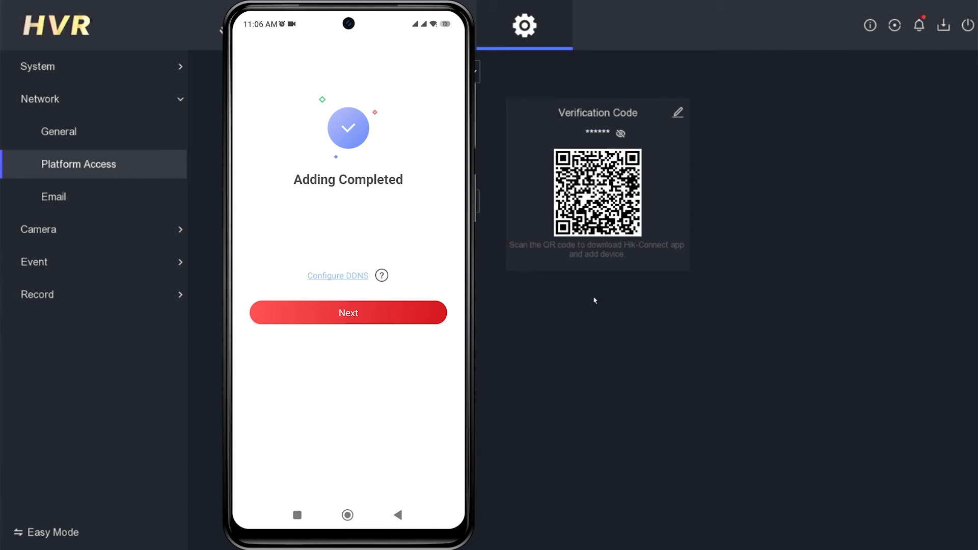
- Keep the recorder's default alias and skip service provider authorization
left_click(349, 313)
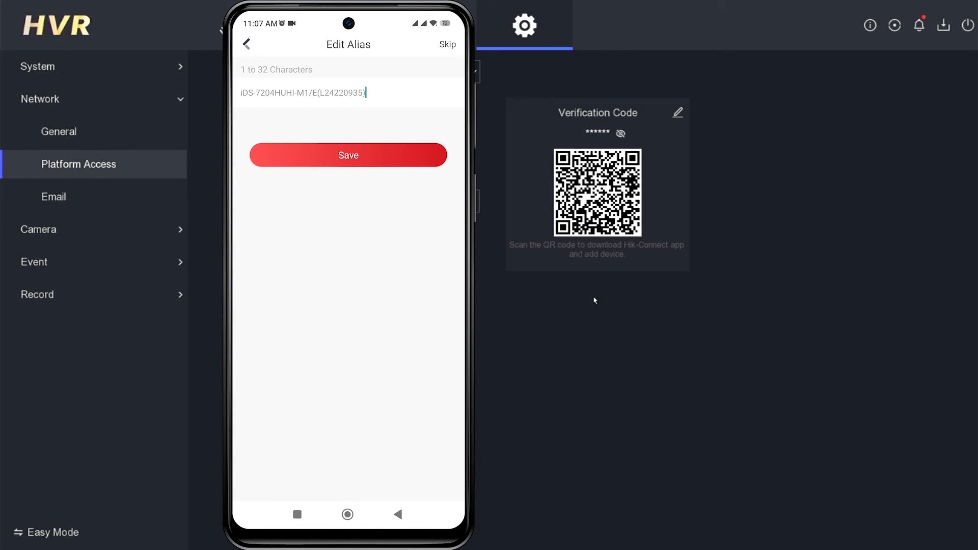
left_click(348, 155)
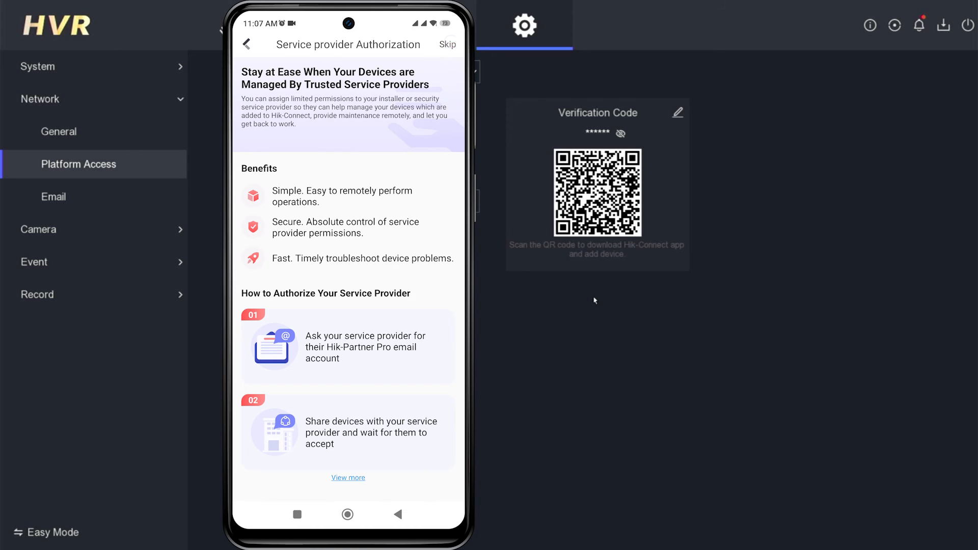
left_click(446, 44)
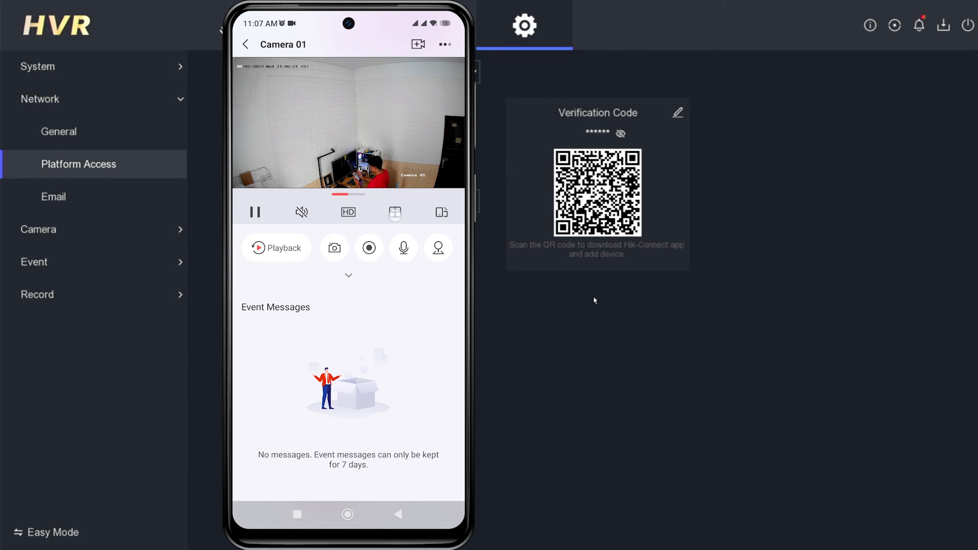
- Switch the live view from Camera 01 to a four-camera split grid
left_click(394, 212)
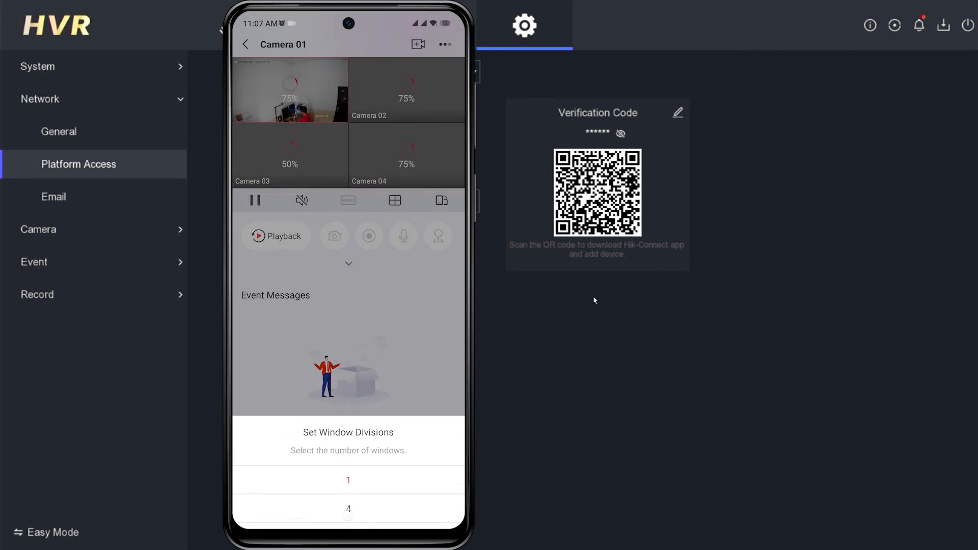